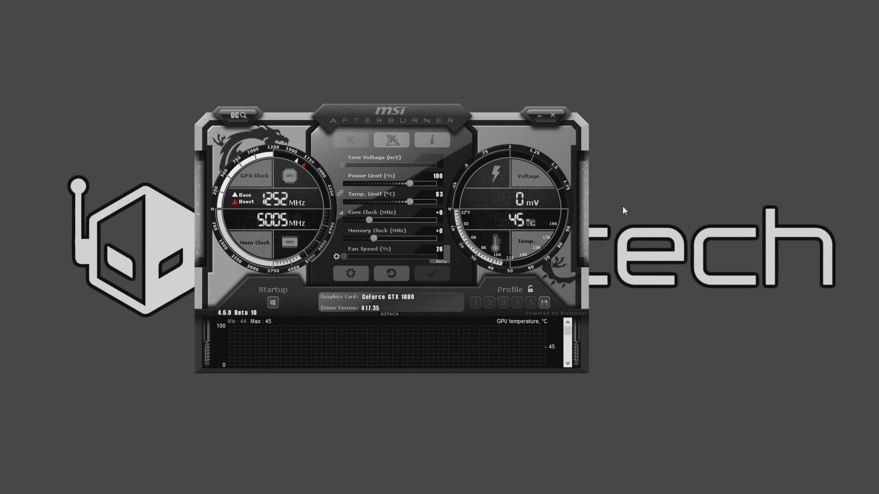
mouse_move(700, 4)
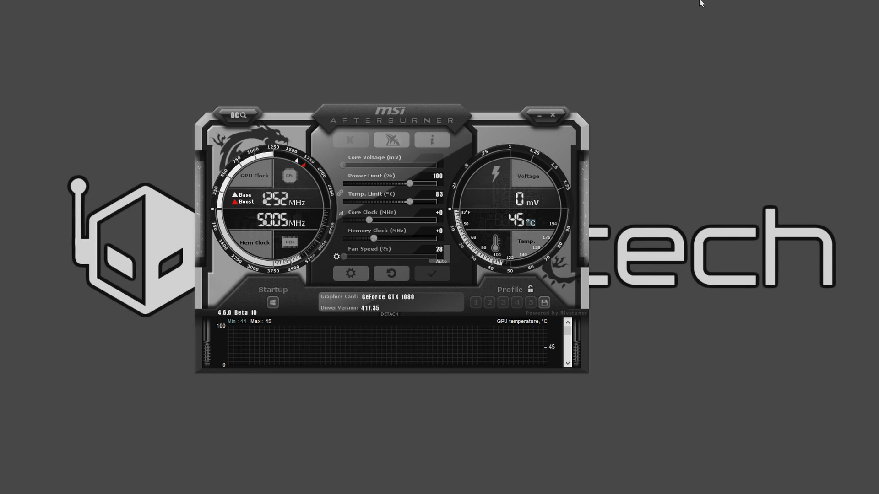
mouse_move(693, 13)
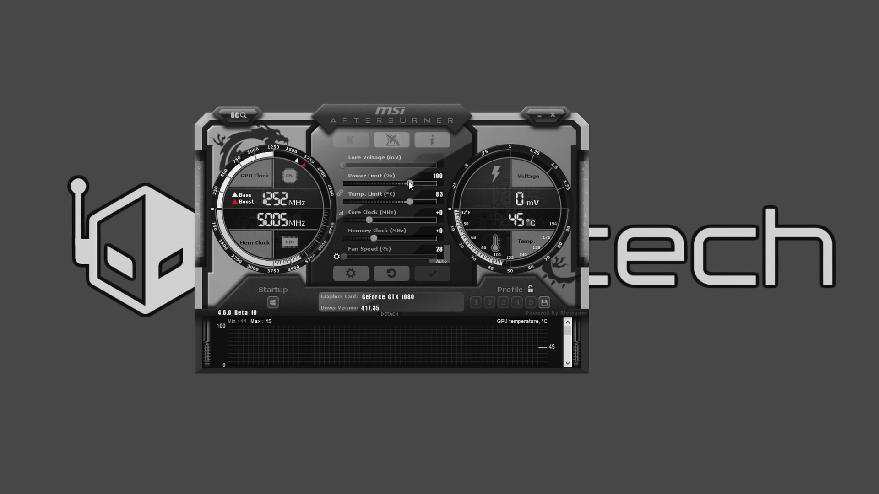
Max the GTX 1080's Power Limit to 120% with its linked Temp. Limit at 92 °C.
drag(409, 184, 443, 184)
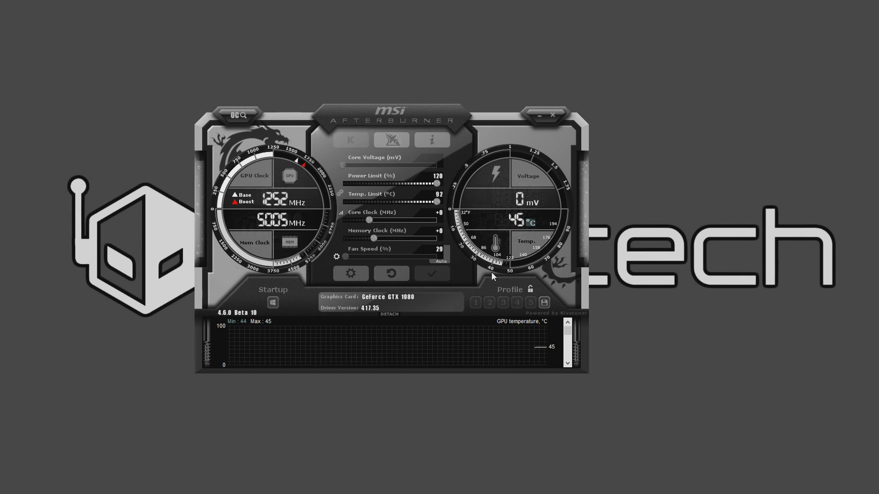
mouse_move(427, 174)
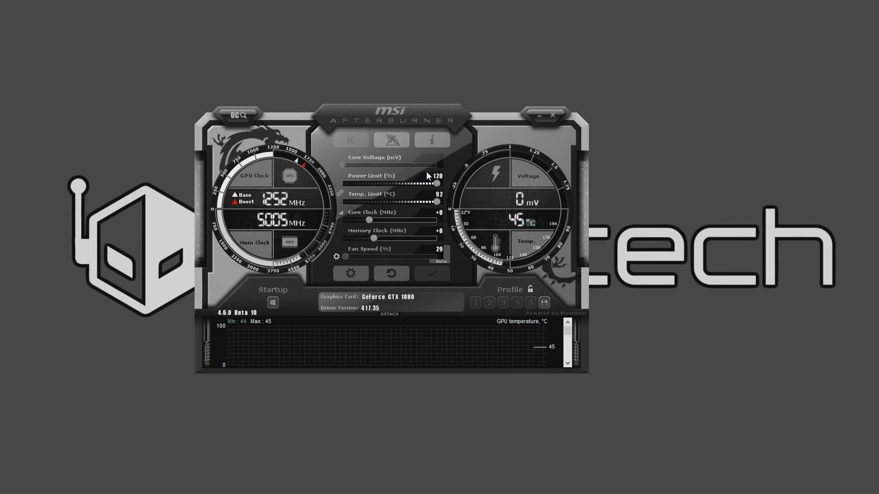
mouse_move(256, 106)
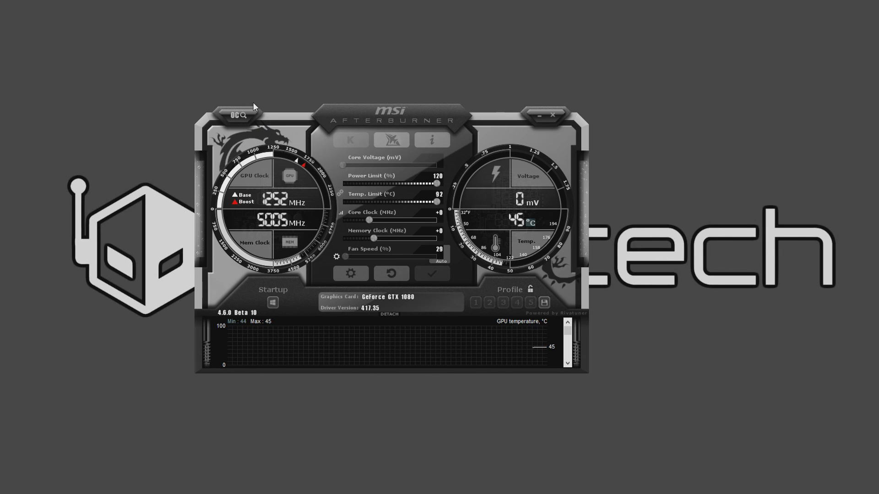
Launch the MSI Overclocking Scanner from the OC scanner button on the Afterburner skin.
click(236, 113)
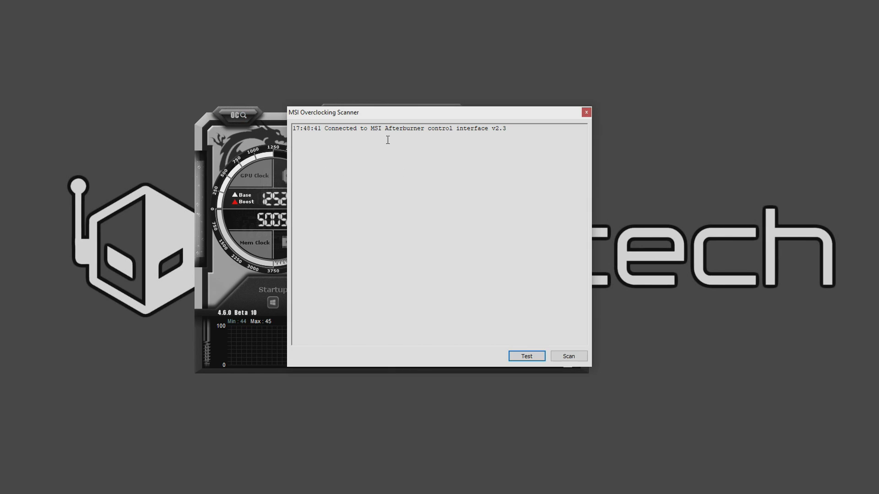
mouse_move(390, 195)
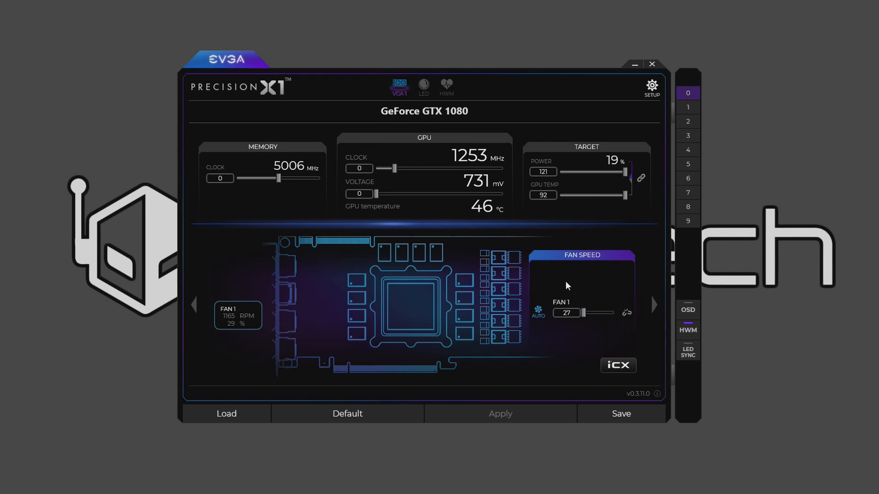
mouse_move(533, 127)
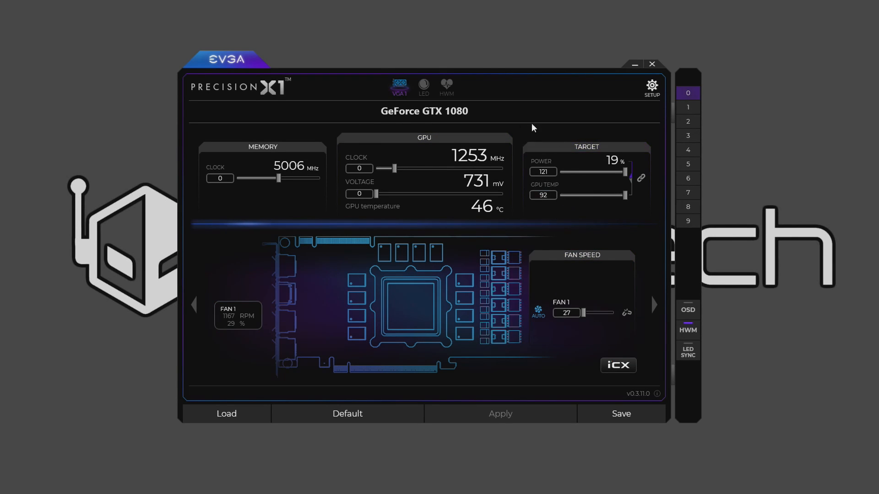
Nudge the Target Power slider down, then back fully right to 121 power / 92 GPU temp.
drag(619, 172, 613, 172)
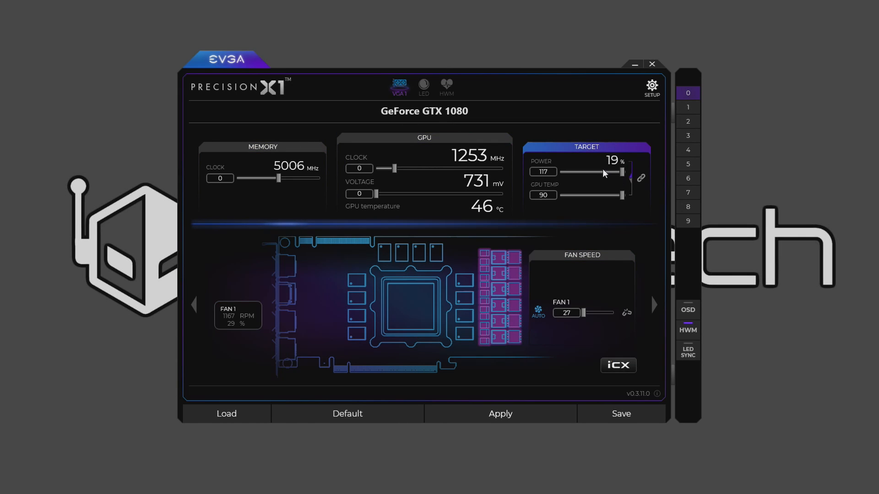
drag(616, 173, 622, 172)
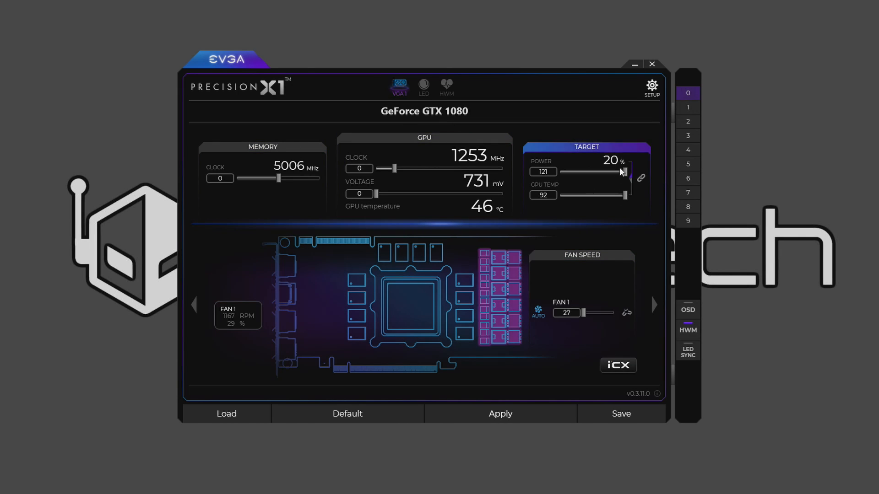
drag(623, 171, 625, 171)
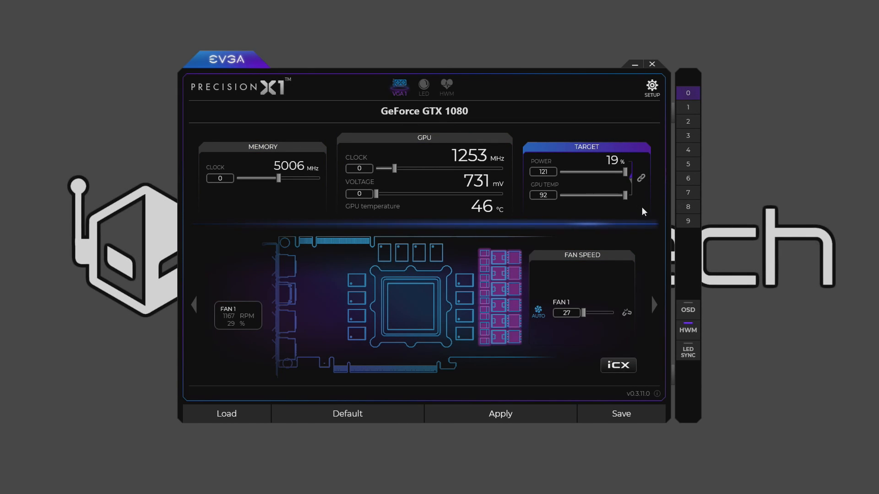
mouse_move(653, 309)
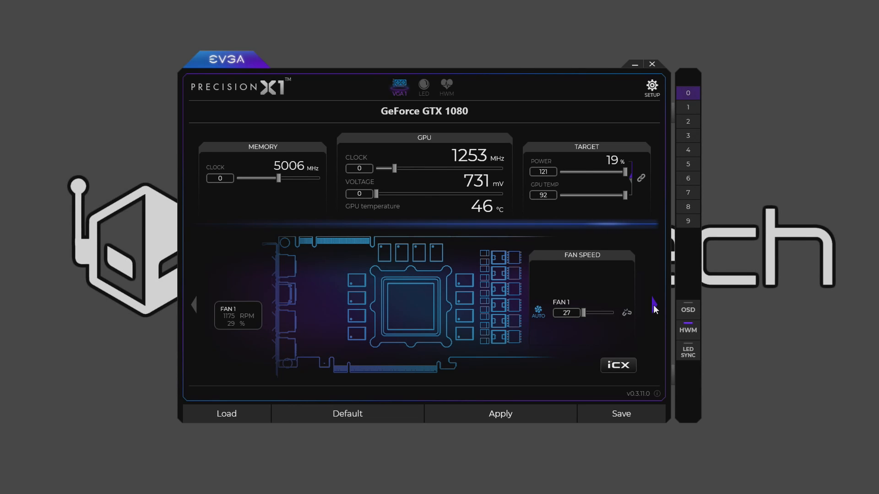
mouse_move(317, 296)
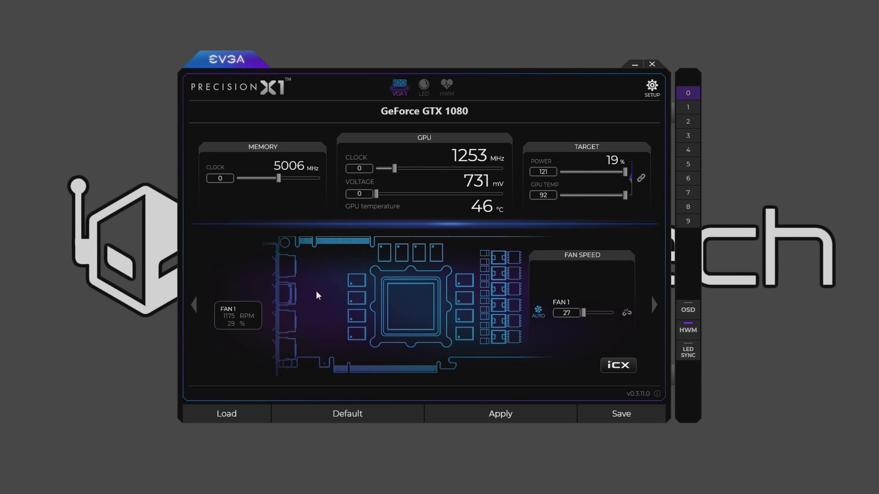